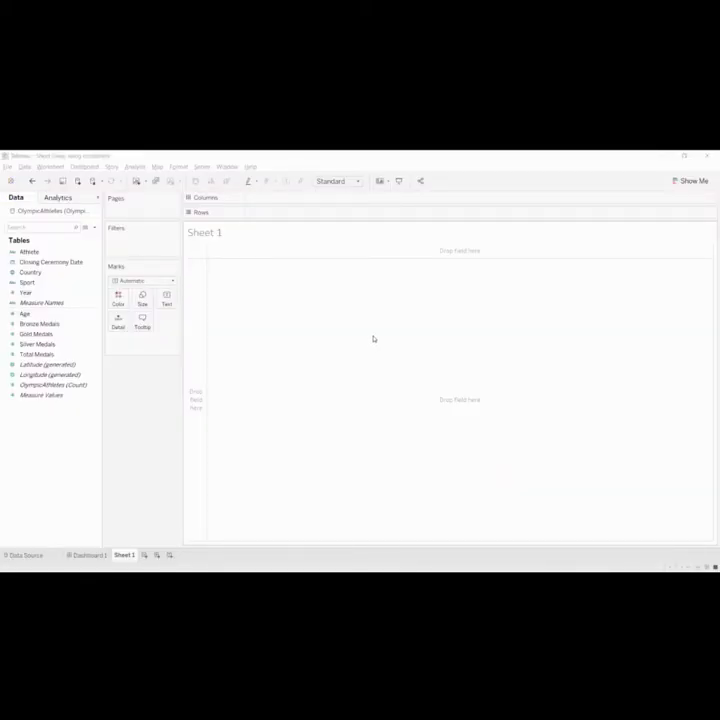
mouse_move(366, 350)
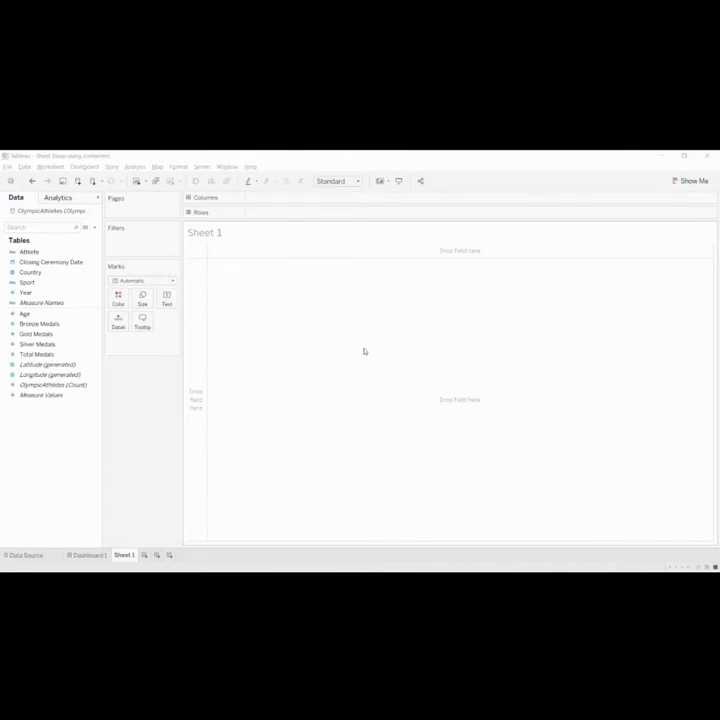
mouse_move(270, 336)
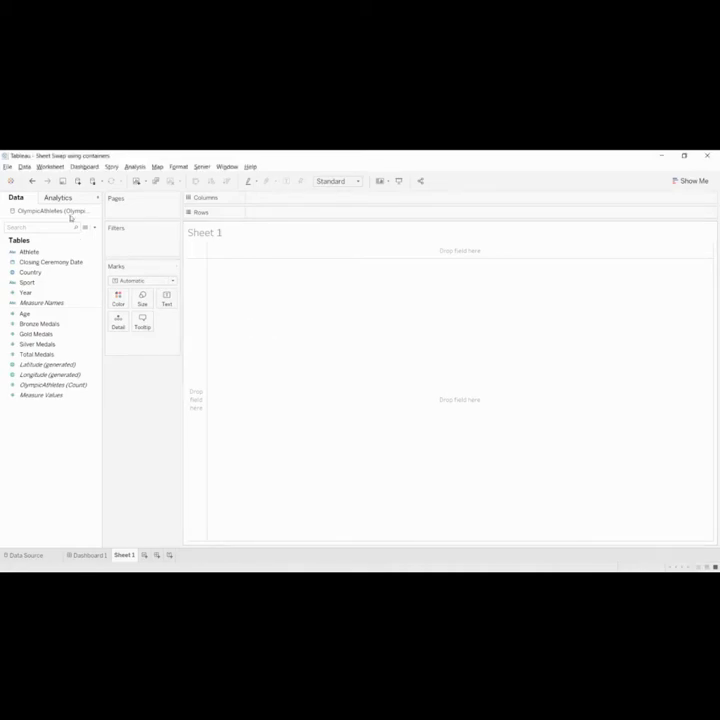
- Add Country with Bronze, Gold and Silver Medals fields to form the medal text table
click(52, 262)
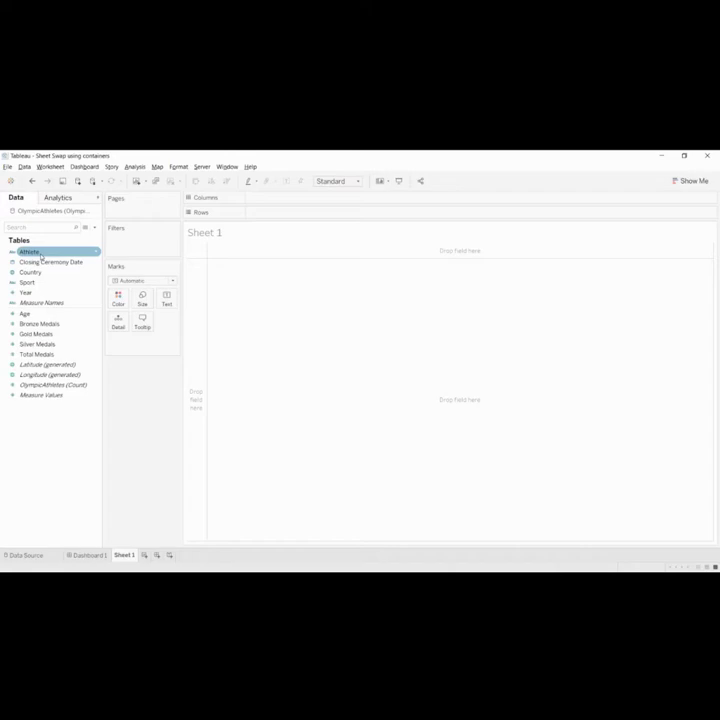
click(52, 260)
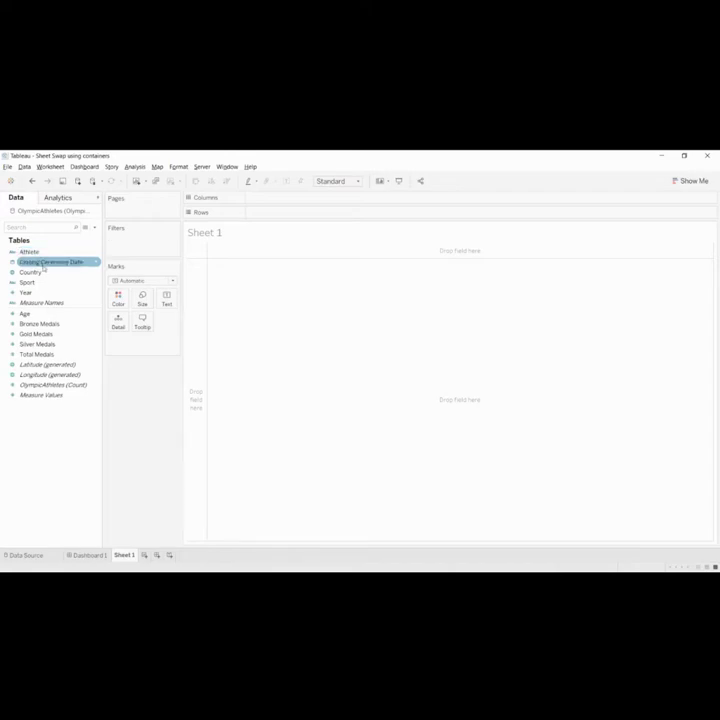
click(28, 282)
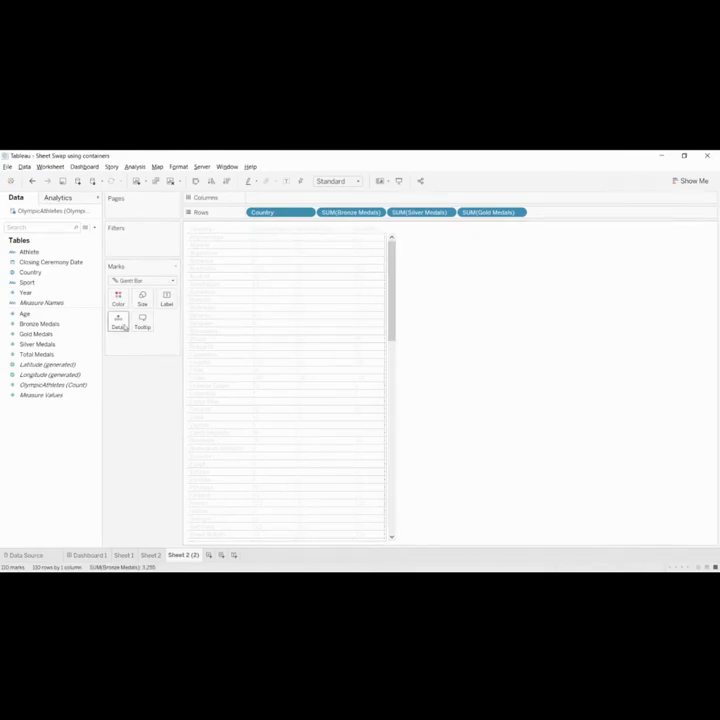
- Shade the medal table and recolour the gold-medals-by-year area chart pale grey
click(140, 280)
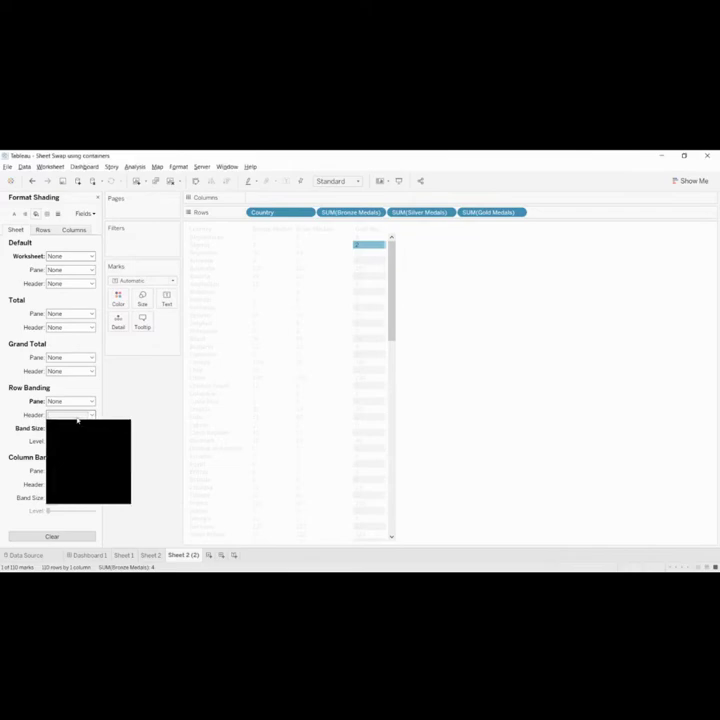
click(210, 556)
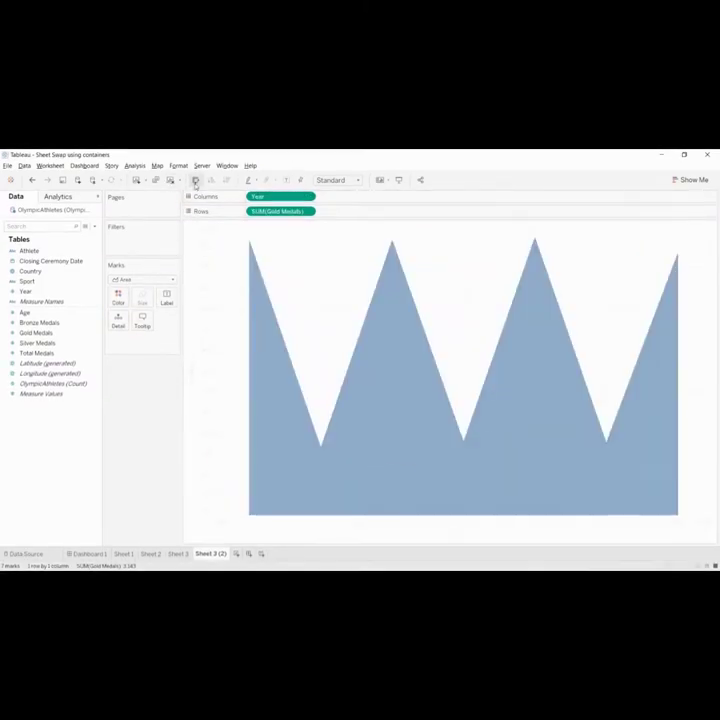
click(228, 552)
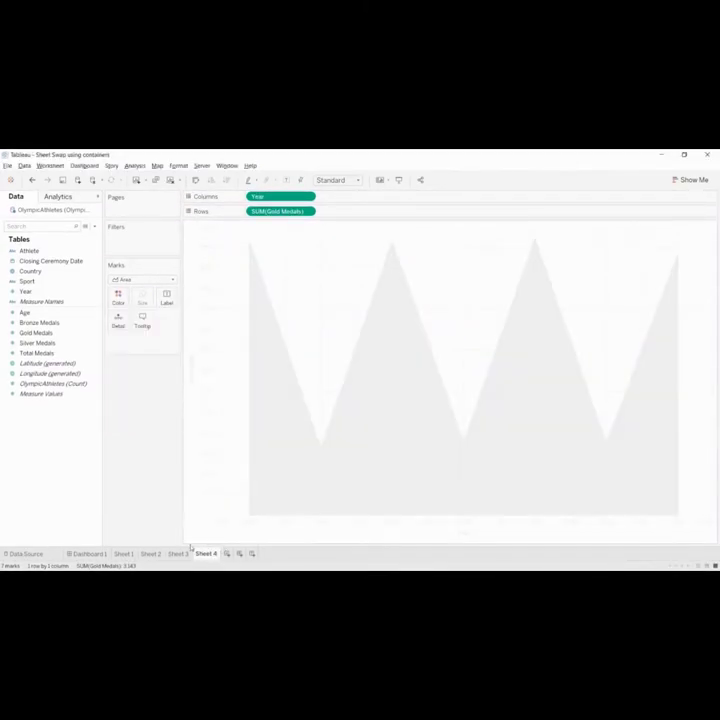
mouse_move(122, 464)
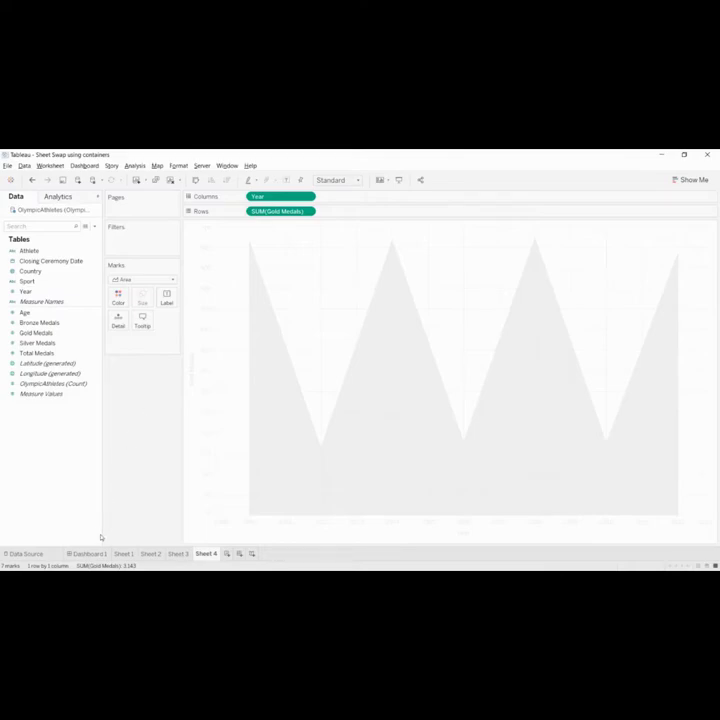
- Start a new dashboard for the dark three-panel layout
click(90, 552)
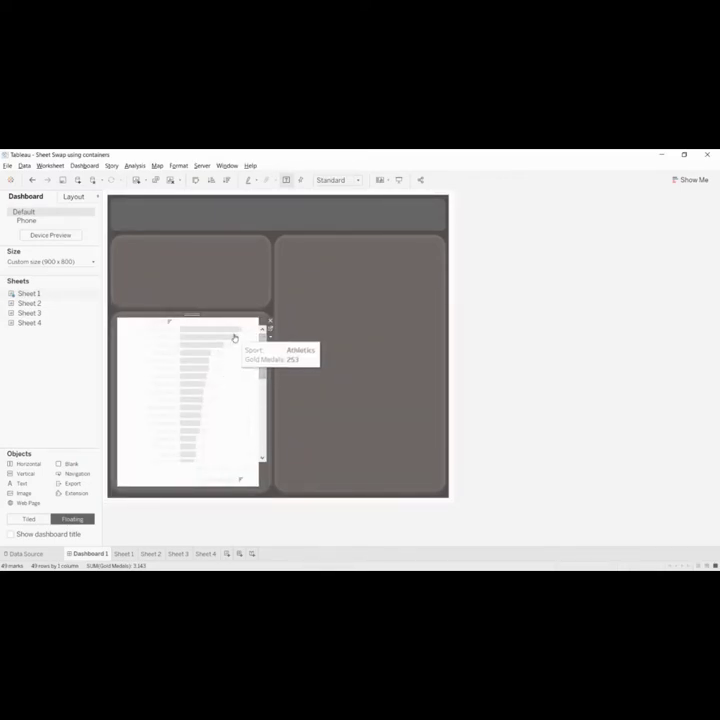
mouse_move(240, 368)
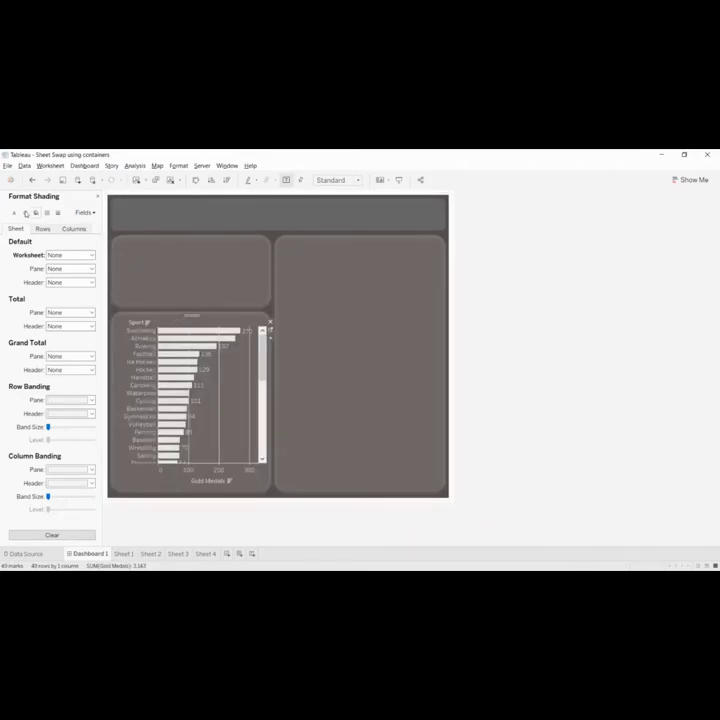
- Set the bar chart's grid lines to None in Format Lines
click(24, 212)
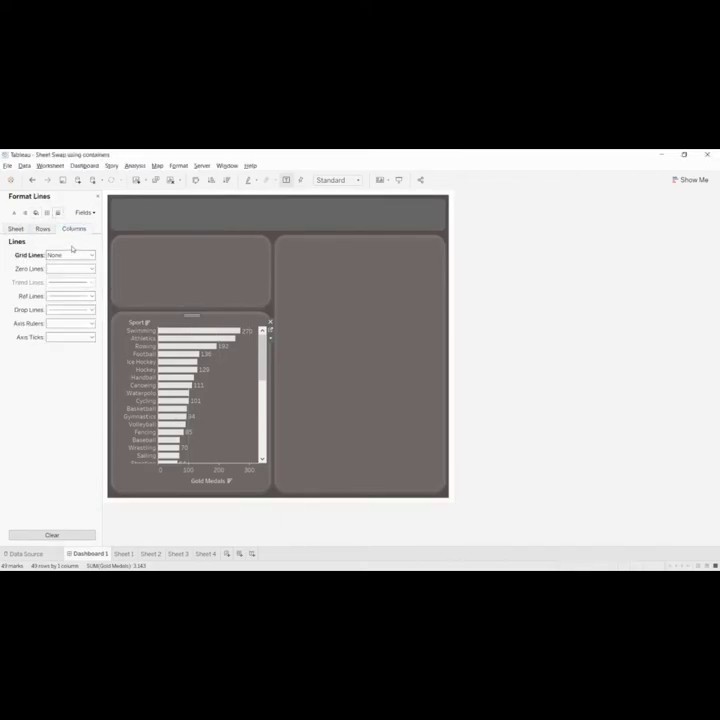
click(14, 212)
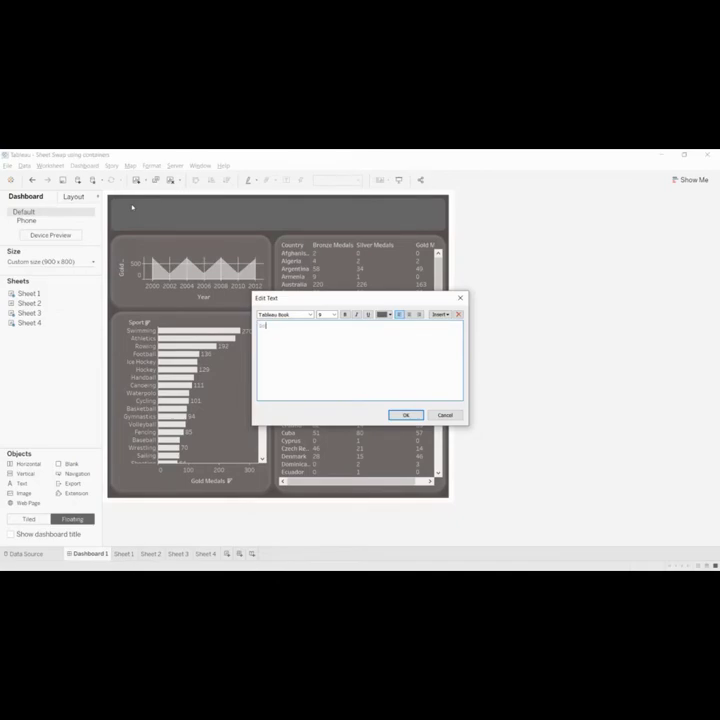
- Enter the dashboard title 'Gold Medal Data' and confirm it
text(Gold Medal)
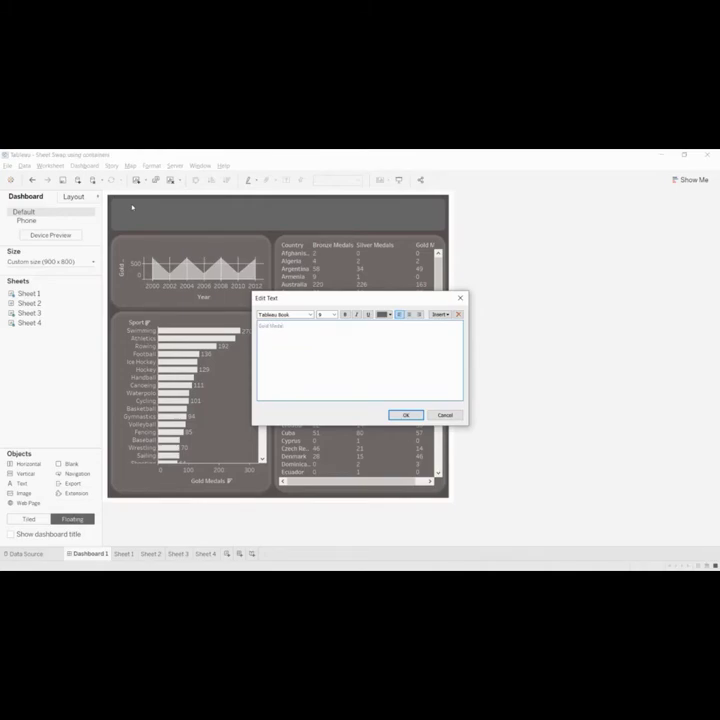
text(Gold Medals Data)
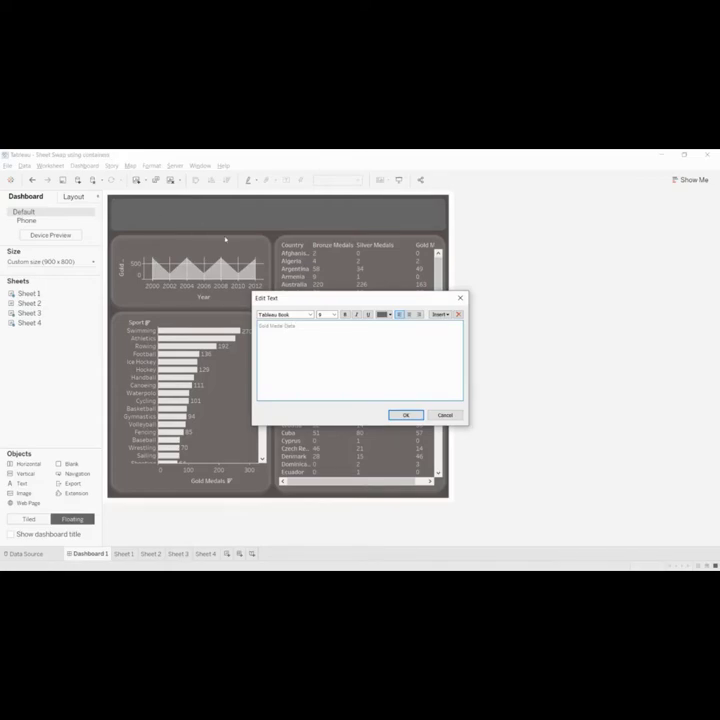
click(388, 314)
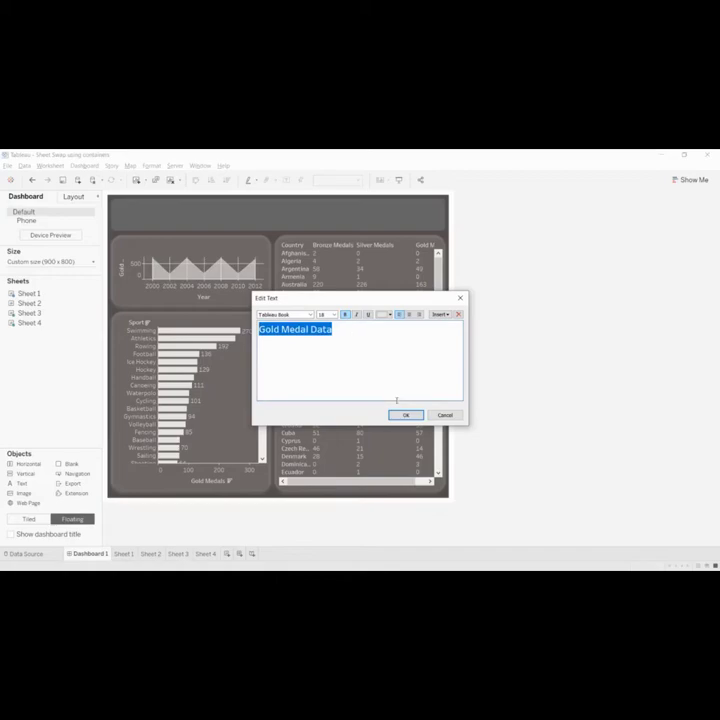
click(404, 414)
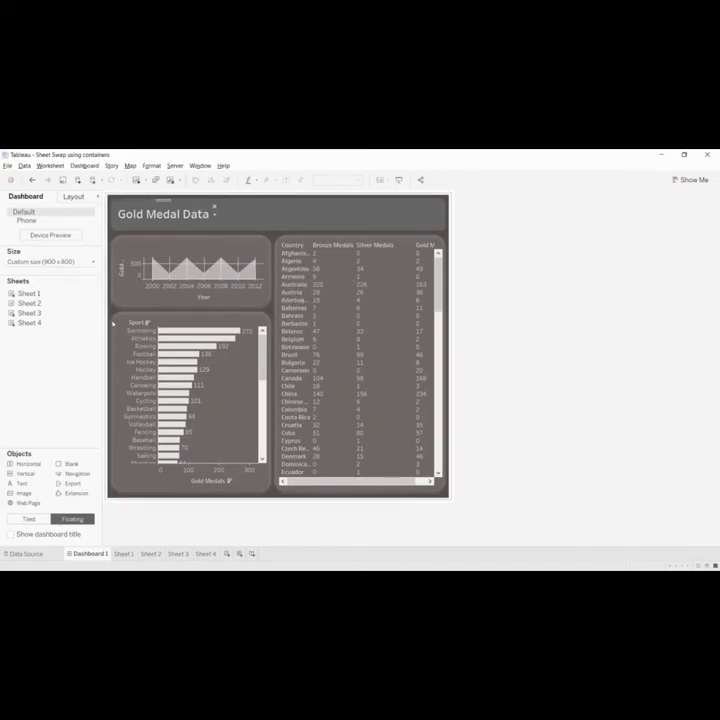
mouse_move(188, 338)
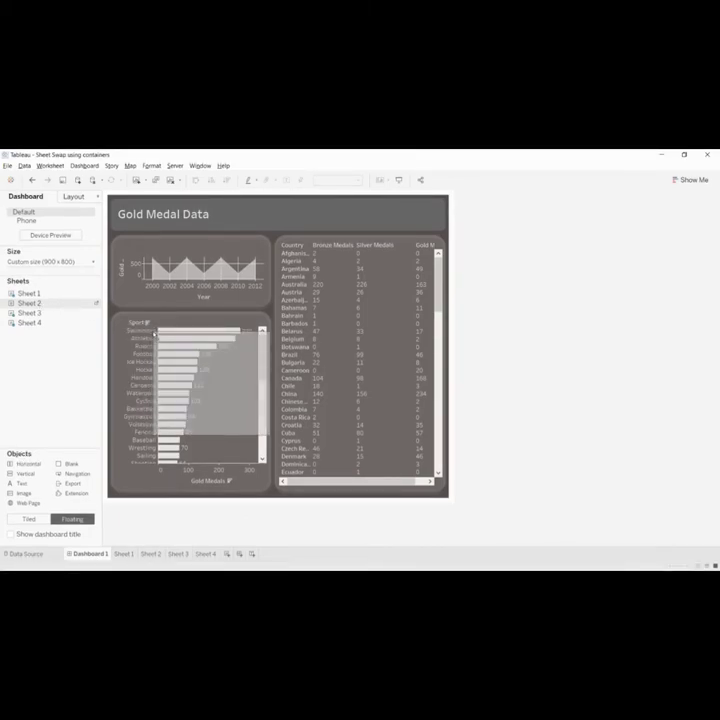
- Select the country bar chart on the dashboard for shading formatting
click(176, 376)
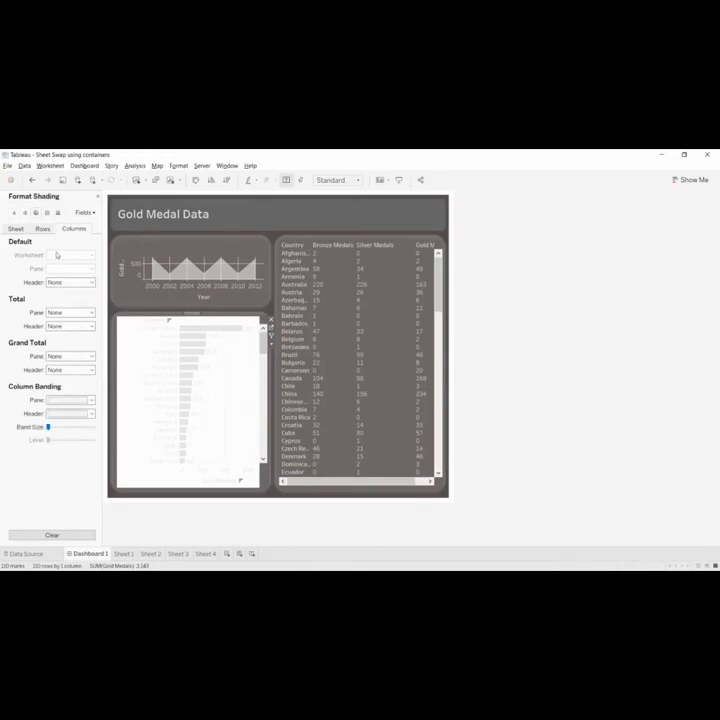
- Set the bar chart's worksheet shading to None so the dark background shows through
click(90, 256)
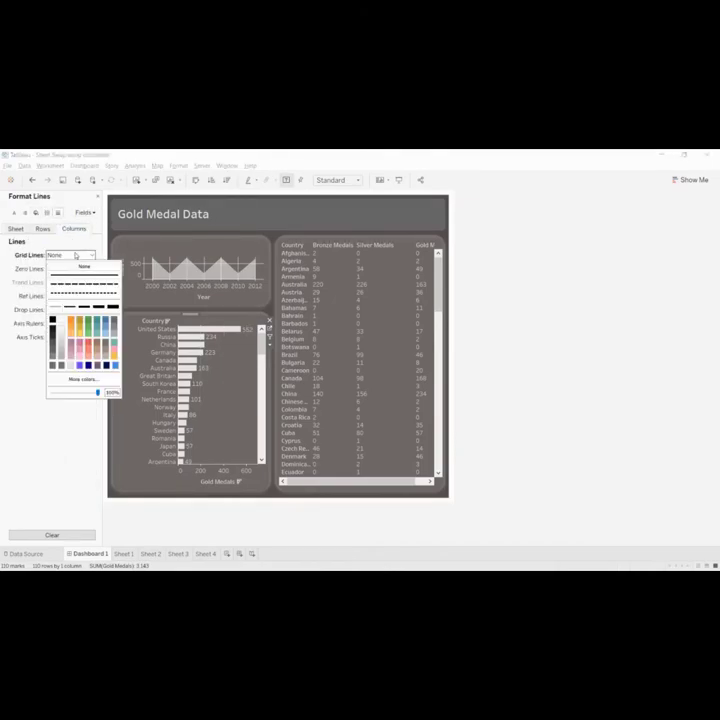
click(70, 254)
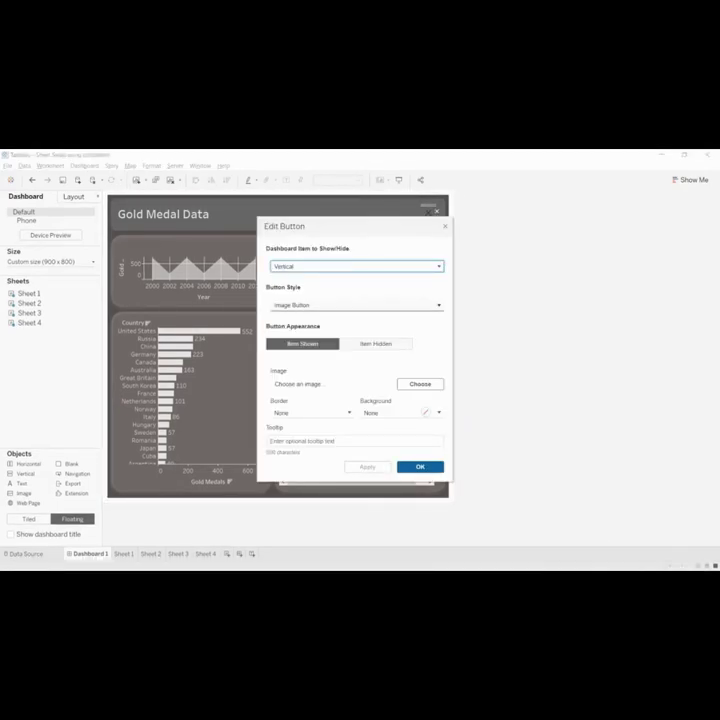
- Change the show/hide button's style to Text Button
click(356, 304)
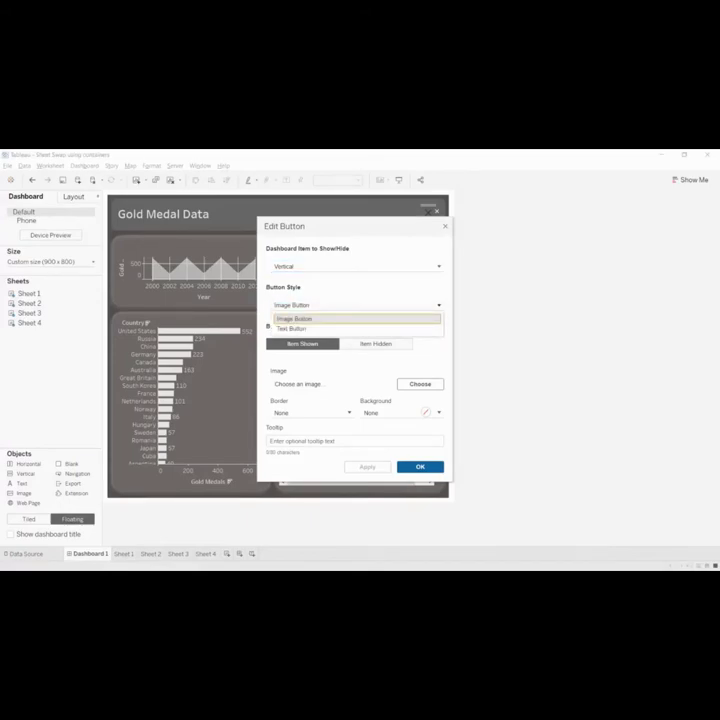
click(292, 328)
text(Country Sheet)
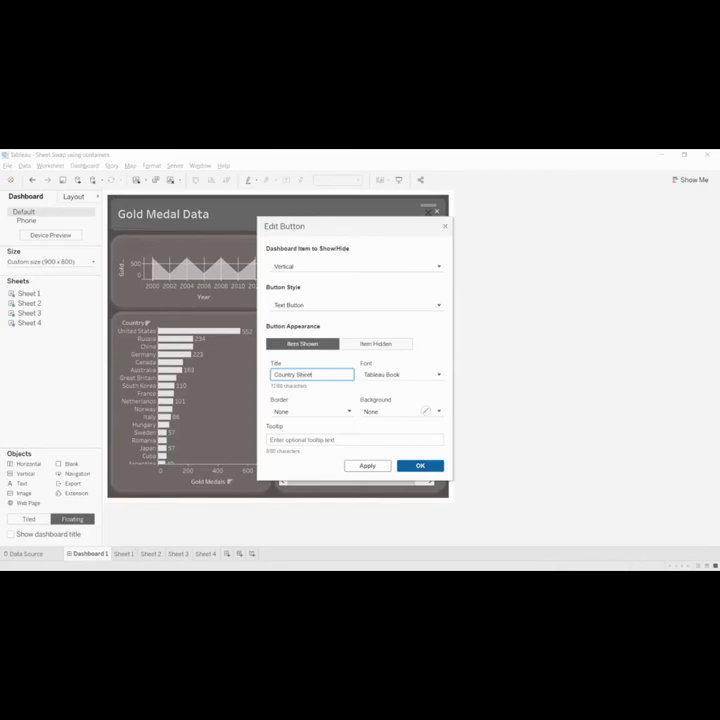
- Label the hidden state 'Sport Sheet', pick its text colour and apply the button settings
click(376, 344)
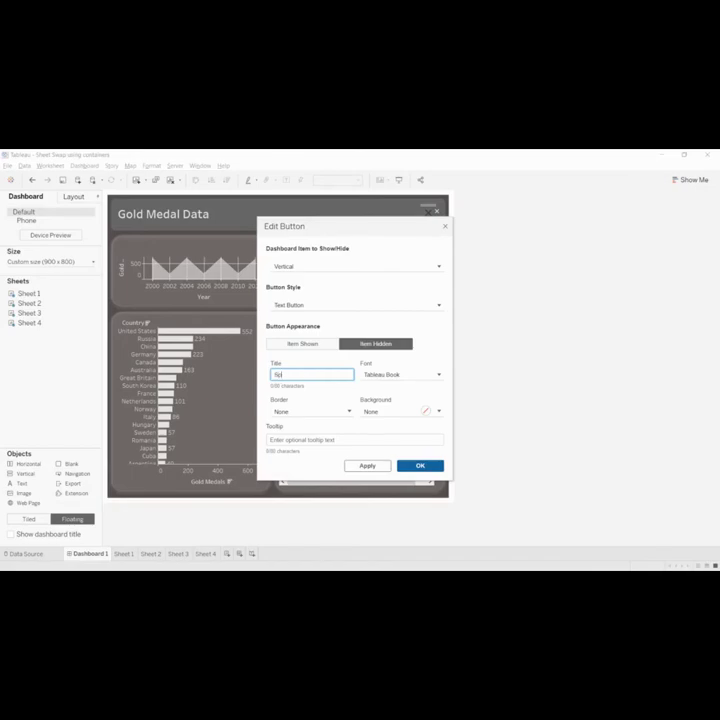
text(Sport Sheet)
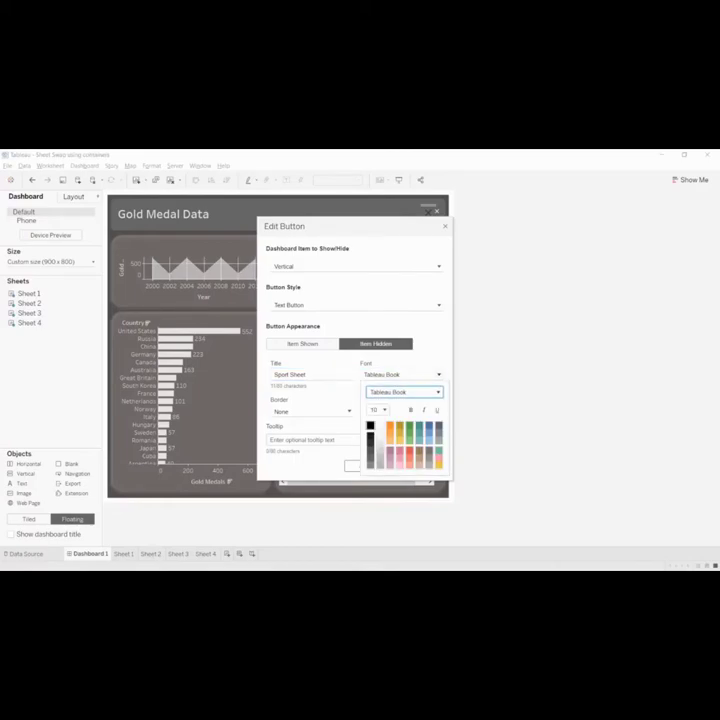
click(304, 344)
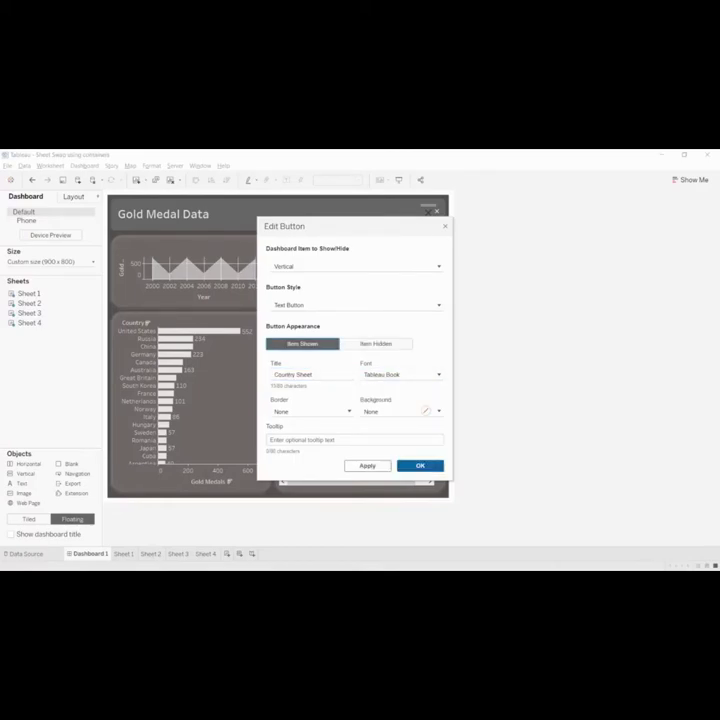
click(436, 374)
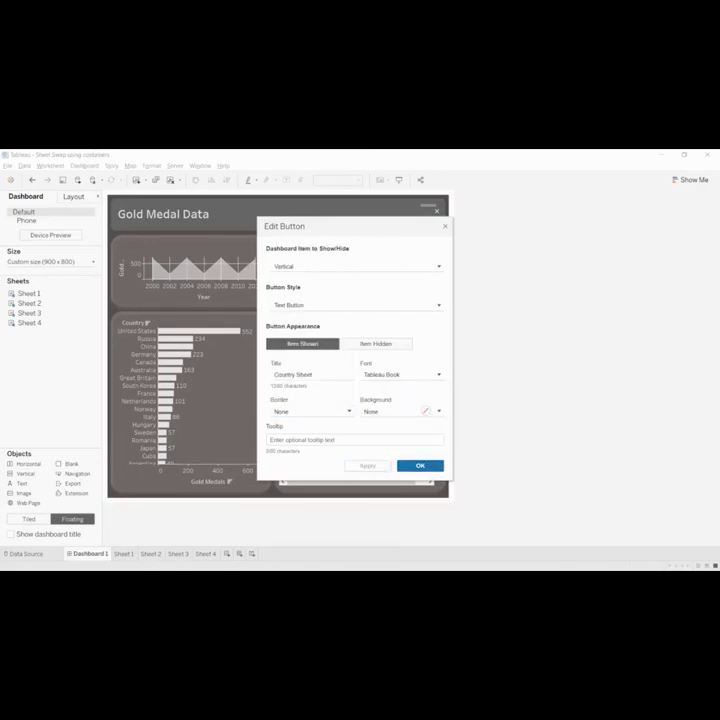
click(420, 464)
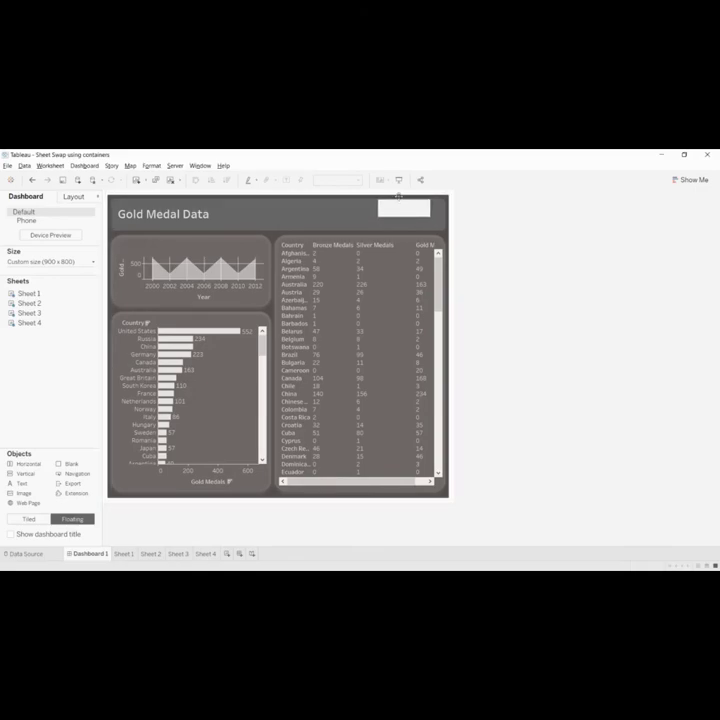
mouse_move(160, 356)
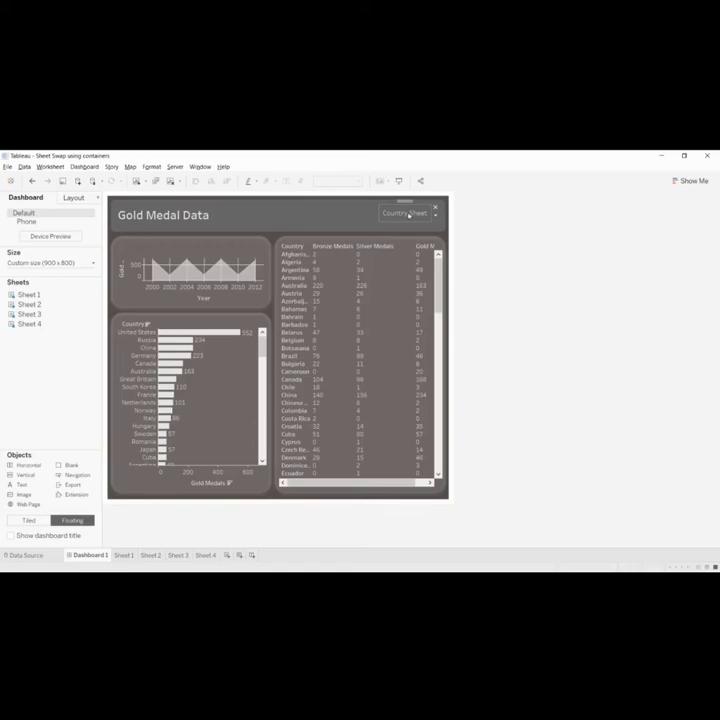
click(404, 212)
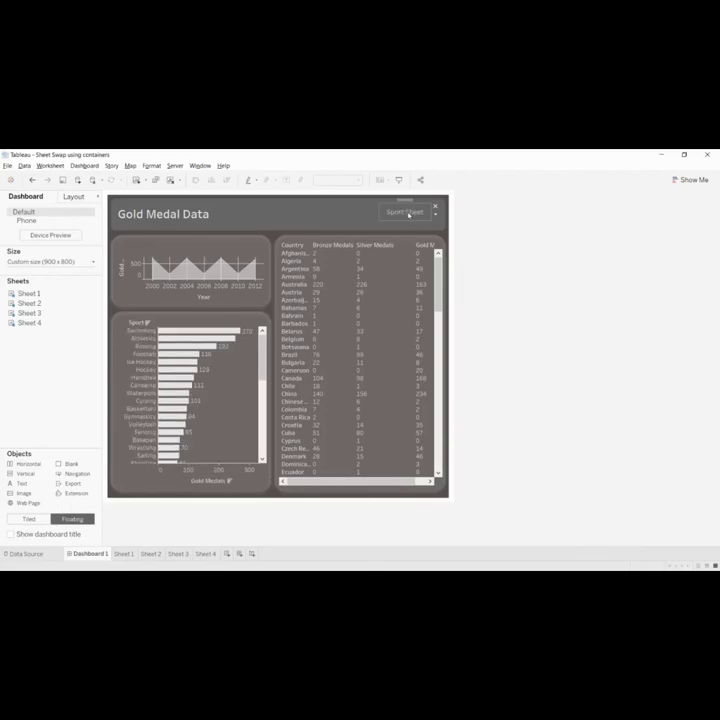
click(404, 212)
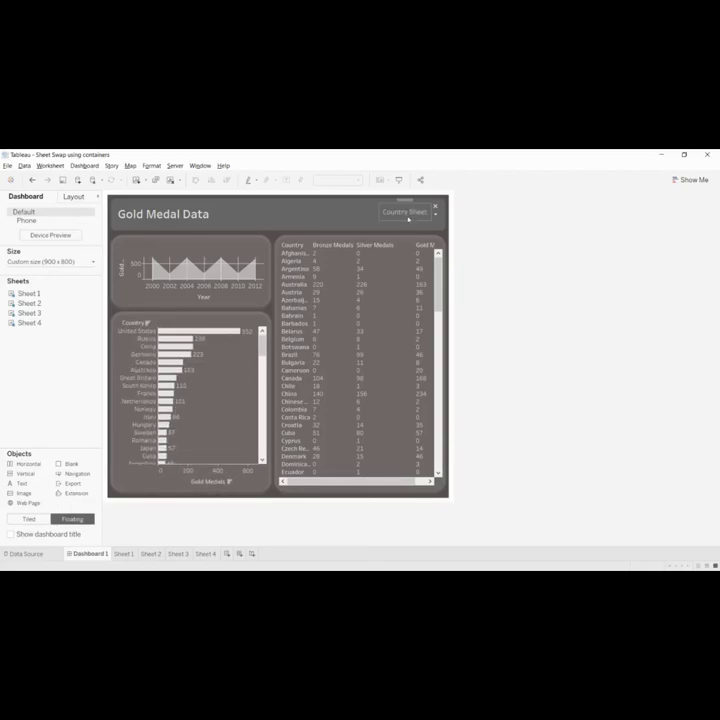
click(404, 212)
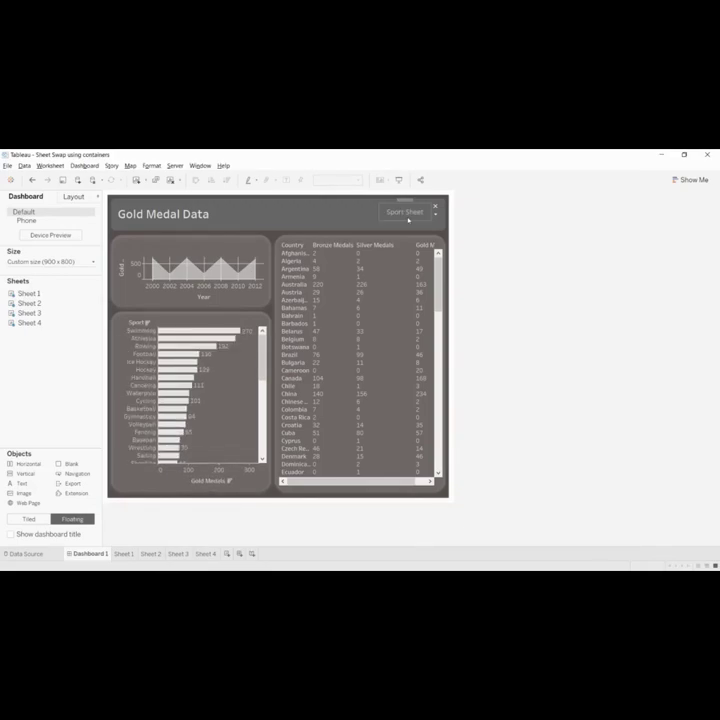
click(404, 212)
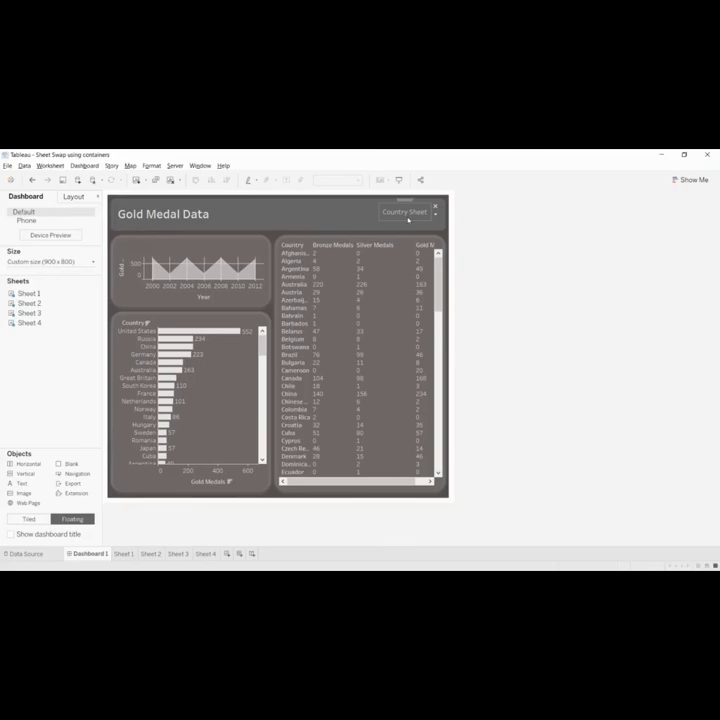
click(404, 212)
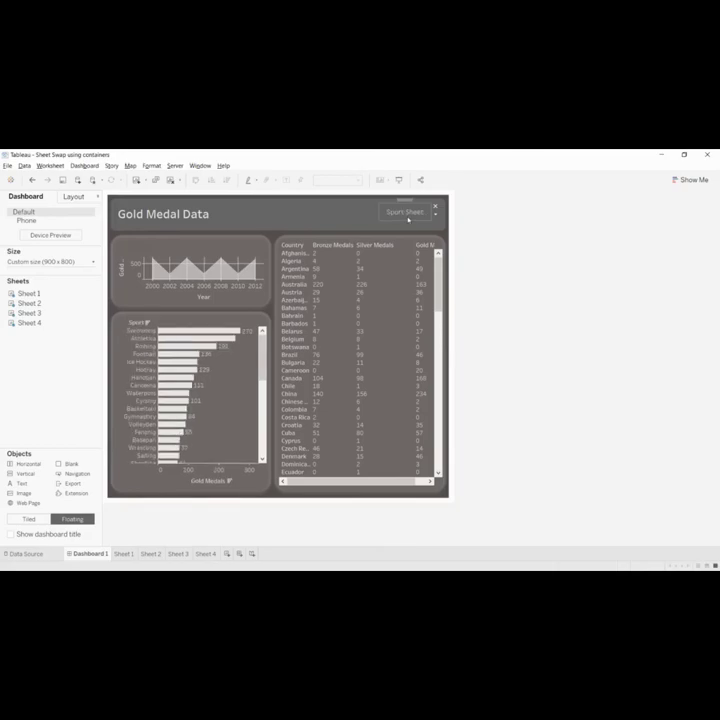
click(404, 212)
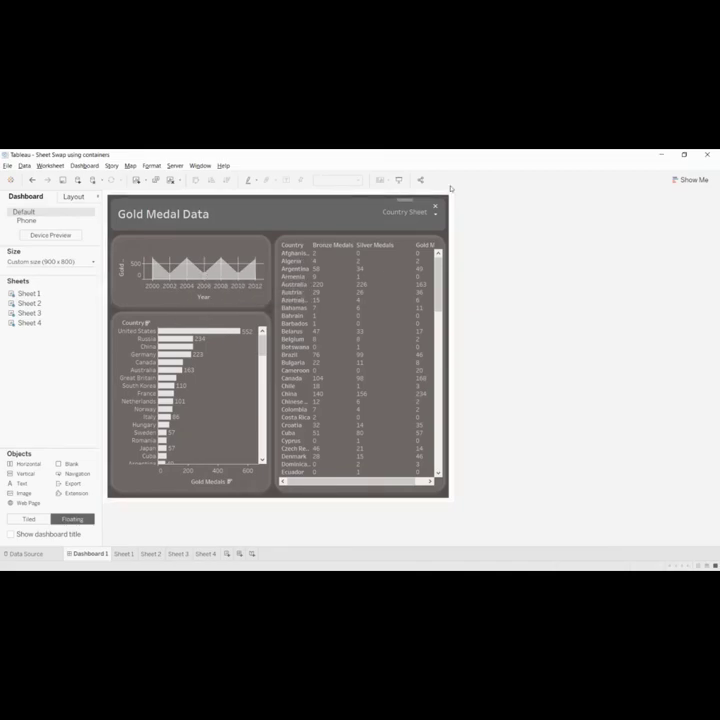